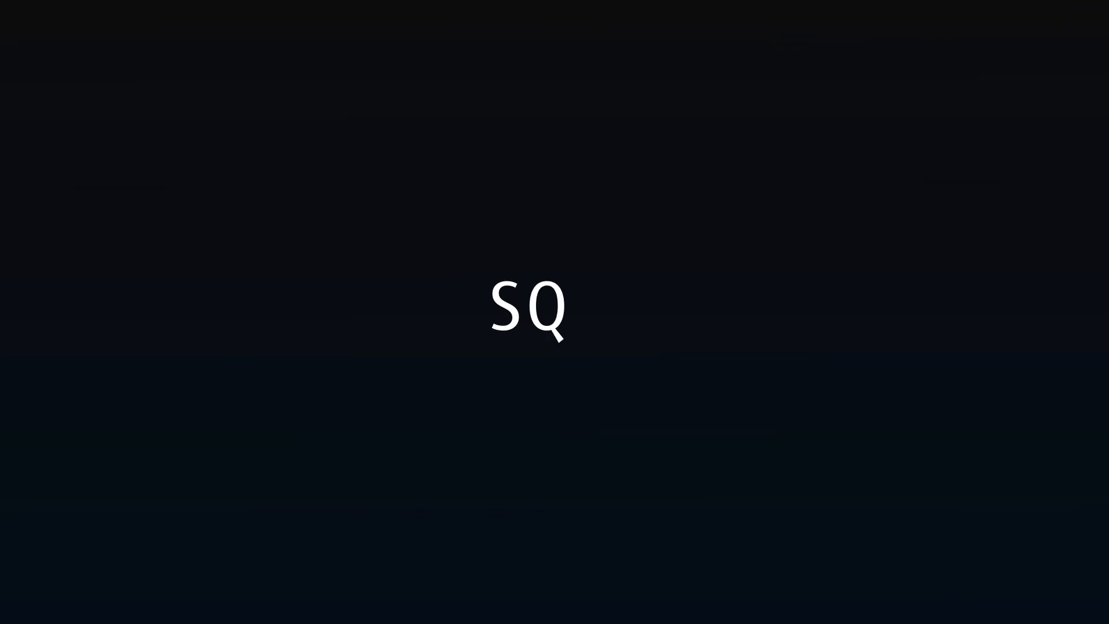
text(L!)
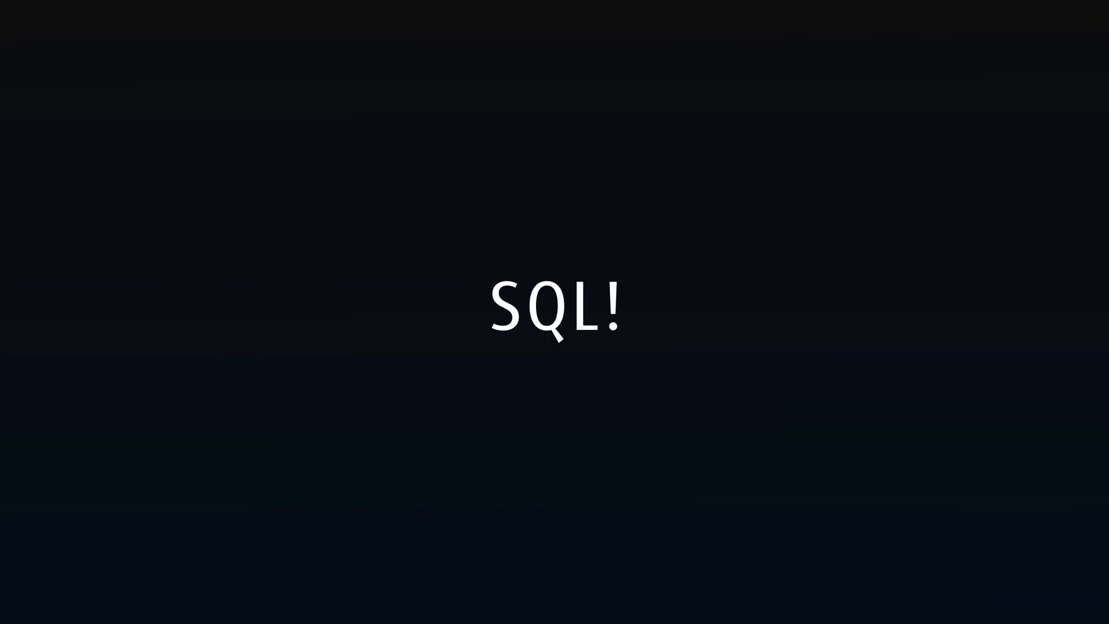